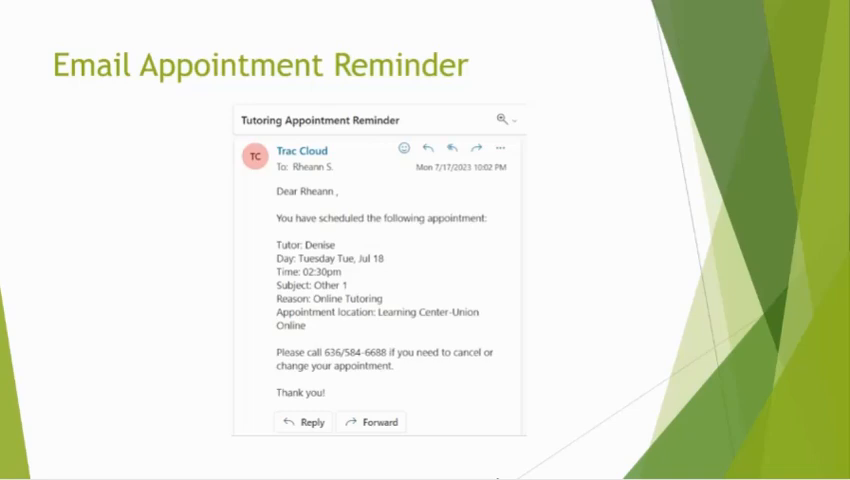
- Open the Join Zoom Meeting link from the Gmail invitation email
{"action": "key", "text": "right"}
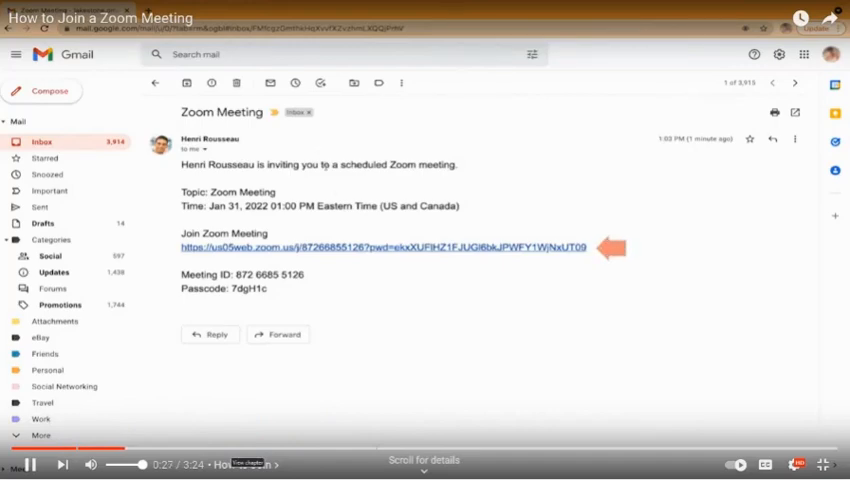
{"action": "left_click", "coordinate": [390, 245]}
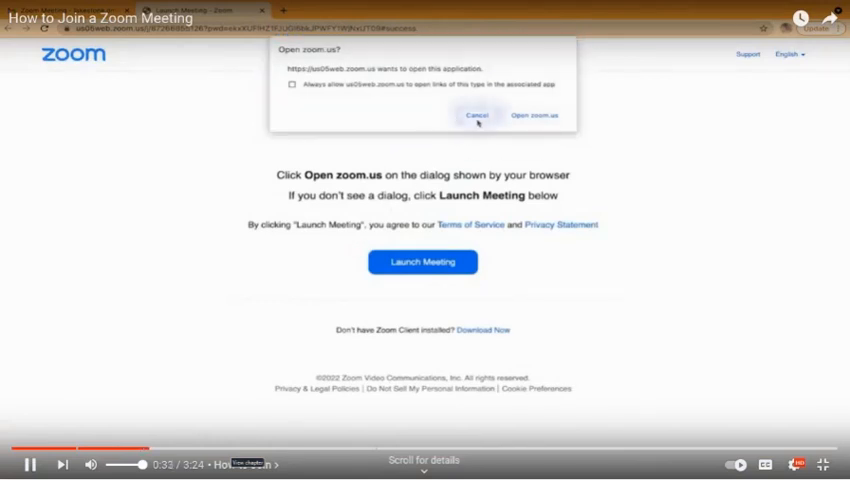
- Decline the desktop app twice and choose Join from Your Browser
{"action": "left_click", "coordinate": [477, 114]}
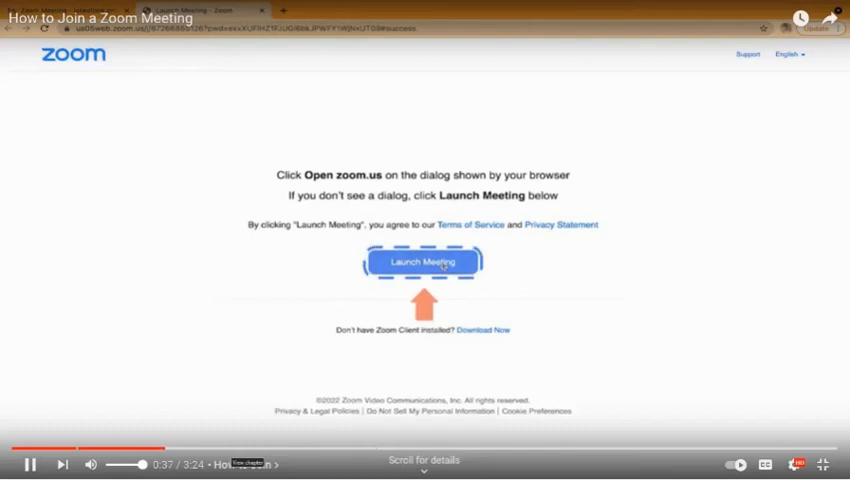
{"action": "left_click", "coordinate": [422, 261]}
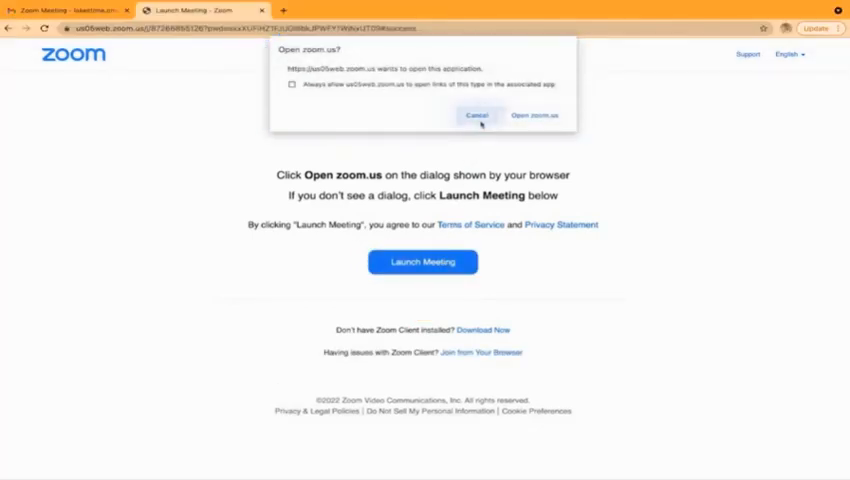
{"action": "left_click", "coordinate": [478, 115]}
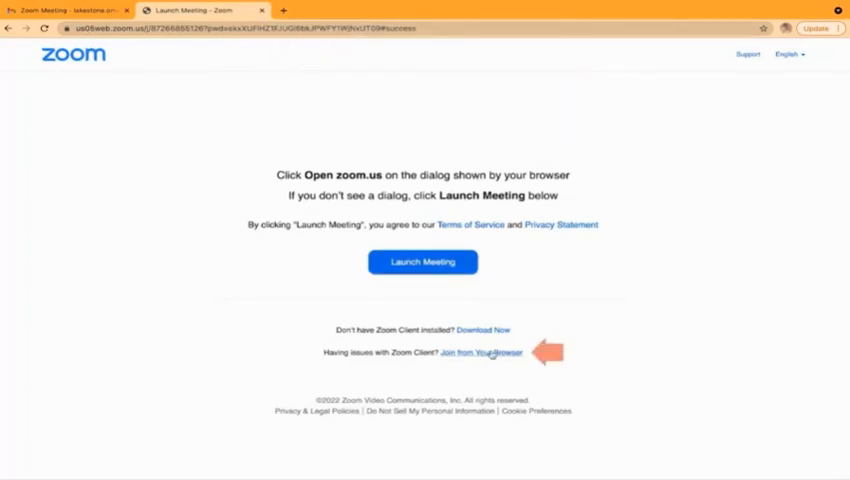
{"action": "left_click", "coordinate": [481, 352]}
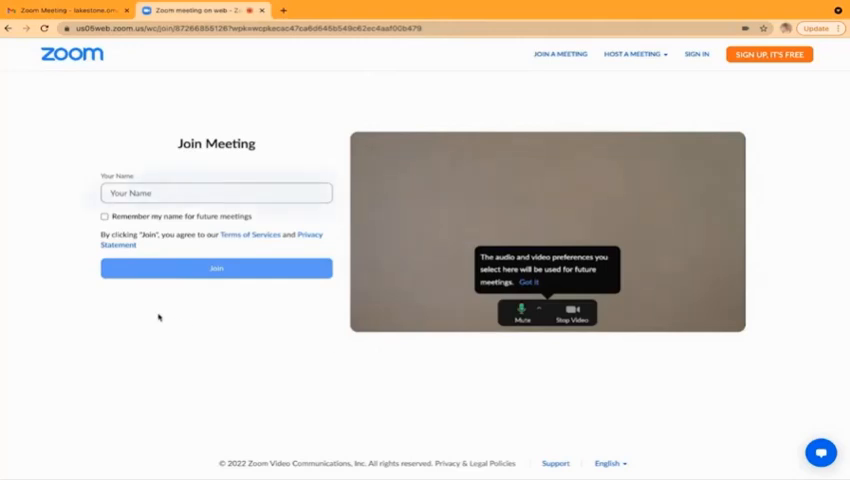
- Enter a display name, check the preview controls, and join, reaching 'The meeting has not started'
{"action": "left_click", "coordinate": [216, 193]}
{"action": "type", "text": "Olenna"}
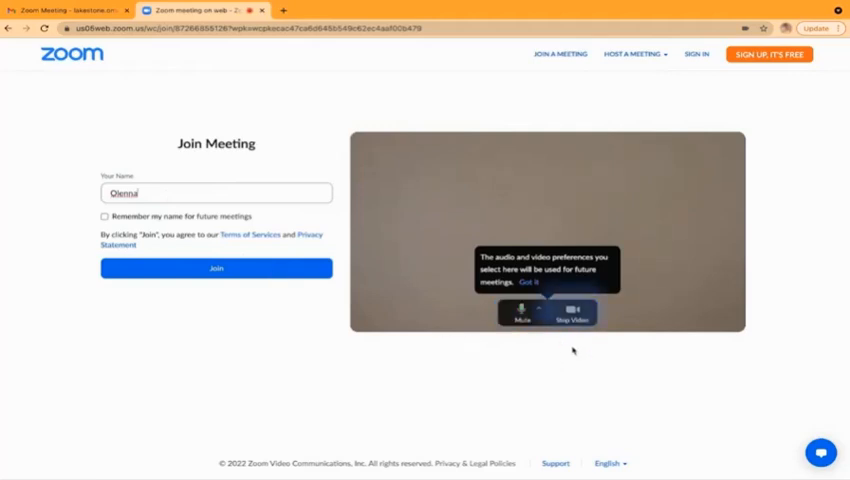
{"action": "mouse_move", "coordinate": [572, 315]}
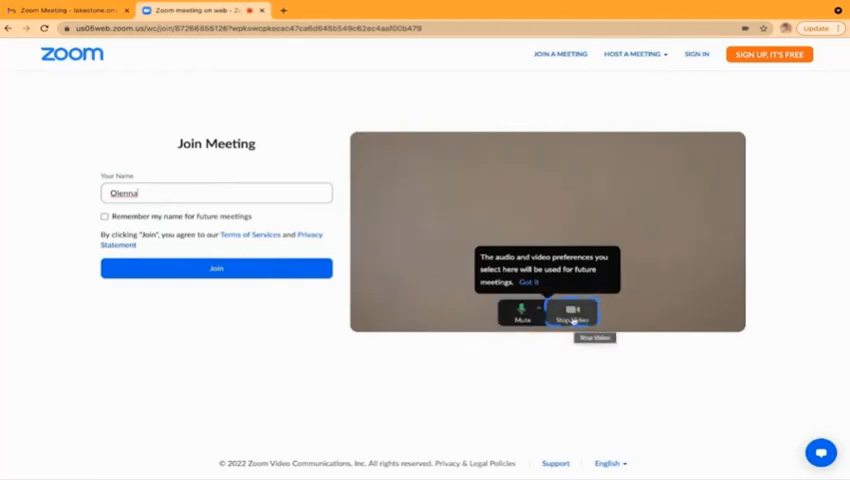
{"action": "mouse_move", "coordinate": [524, 310]}
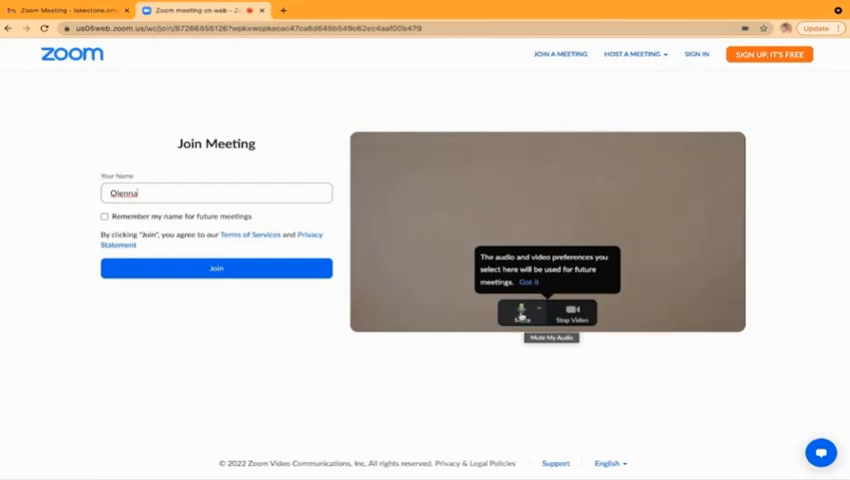
{"action": "left_click", "coordinate": [520, 313]}
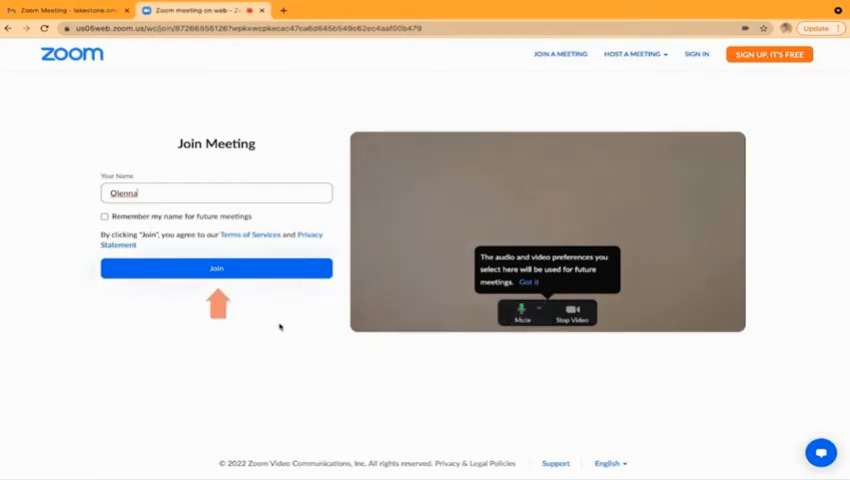
{"action": "left_click", "coordinate": [216, 268]}
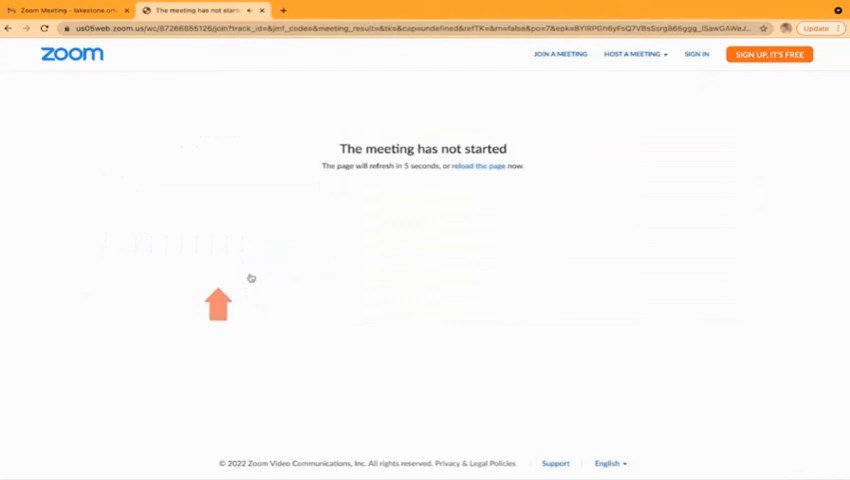